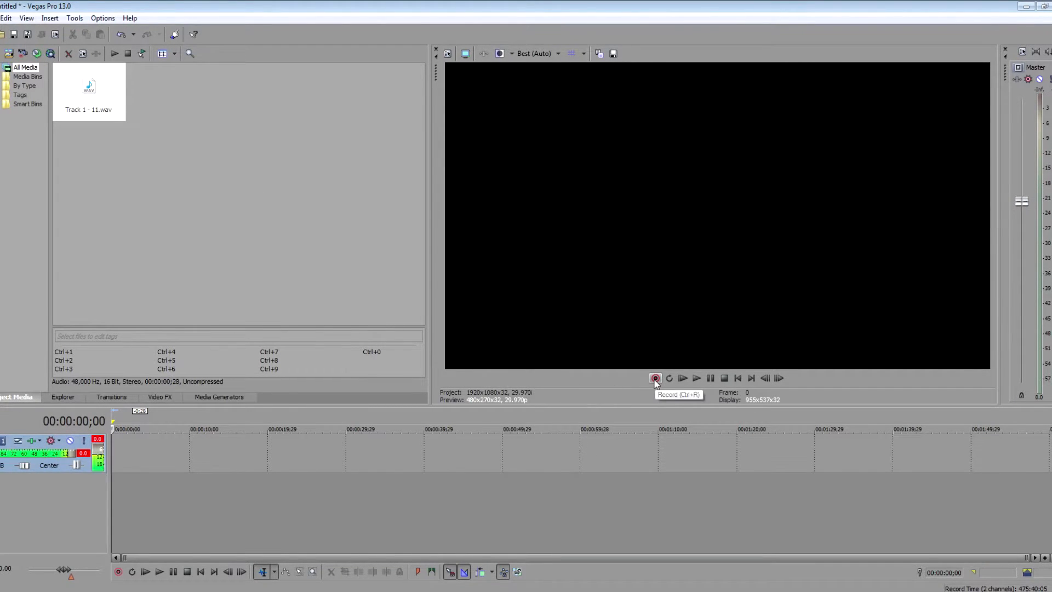
Record a short voice take, Track 1 - 12.wav, onto the audio track.
{"action": "left_click", "coordinate": [656, 377]}
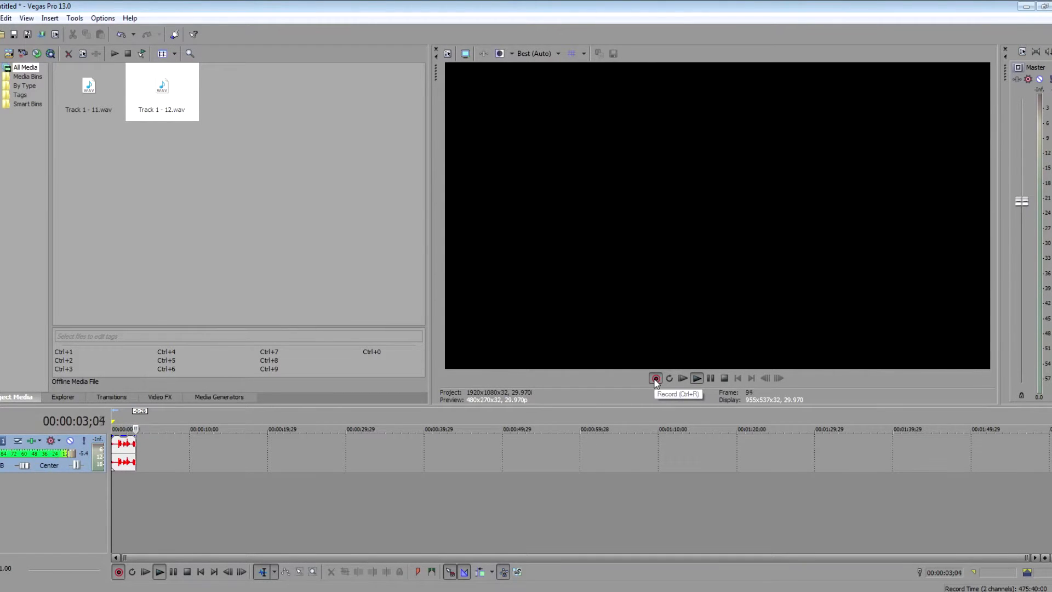
{"action": "left_click", "coordinate": [656, 378]}
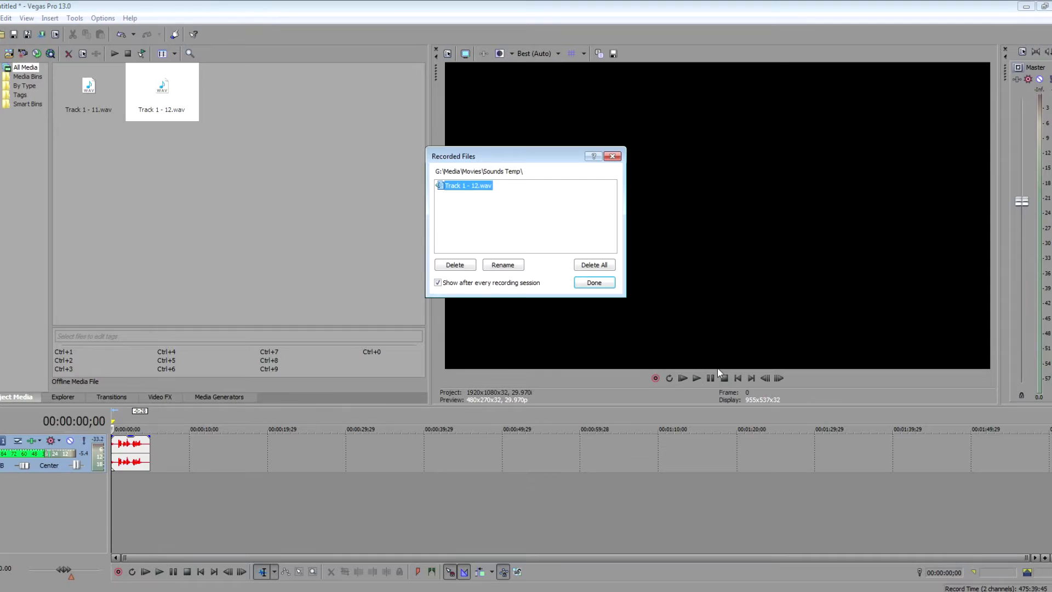
{"action": "left_click", "coordinate": [593, 282]}
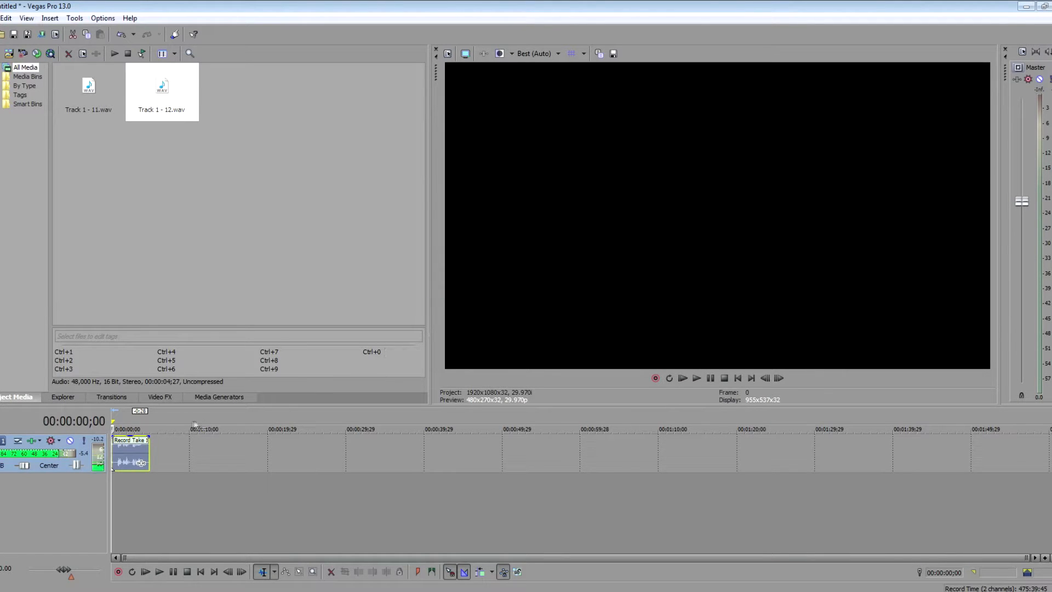
{"action": "mouse_move", "coordinate": [32, 440]}
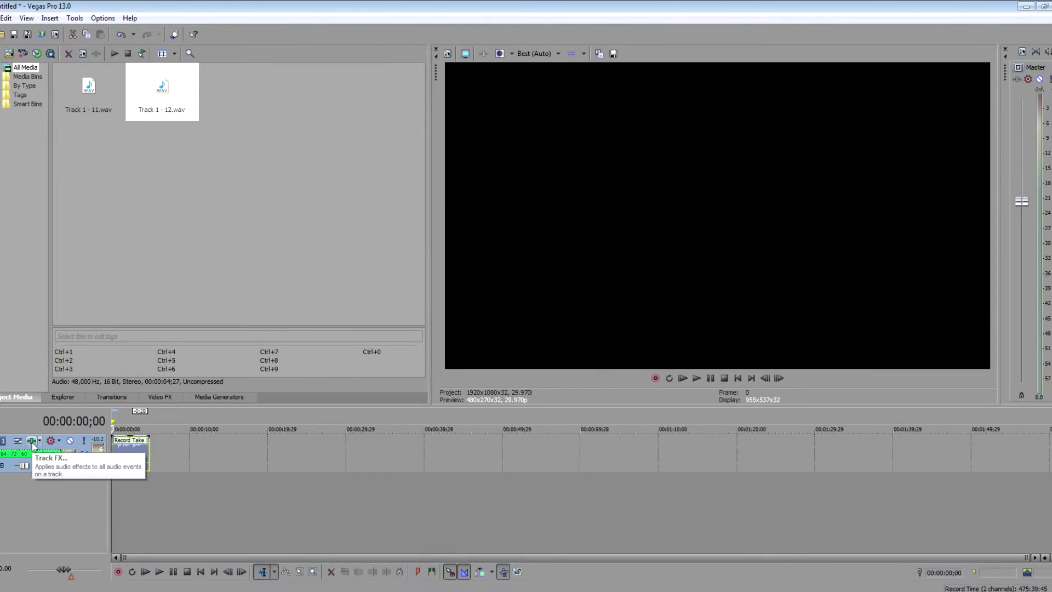
{"action": "left_click", "coordinate": [32, 440]}
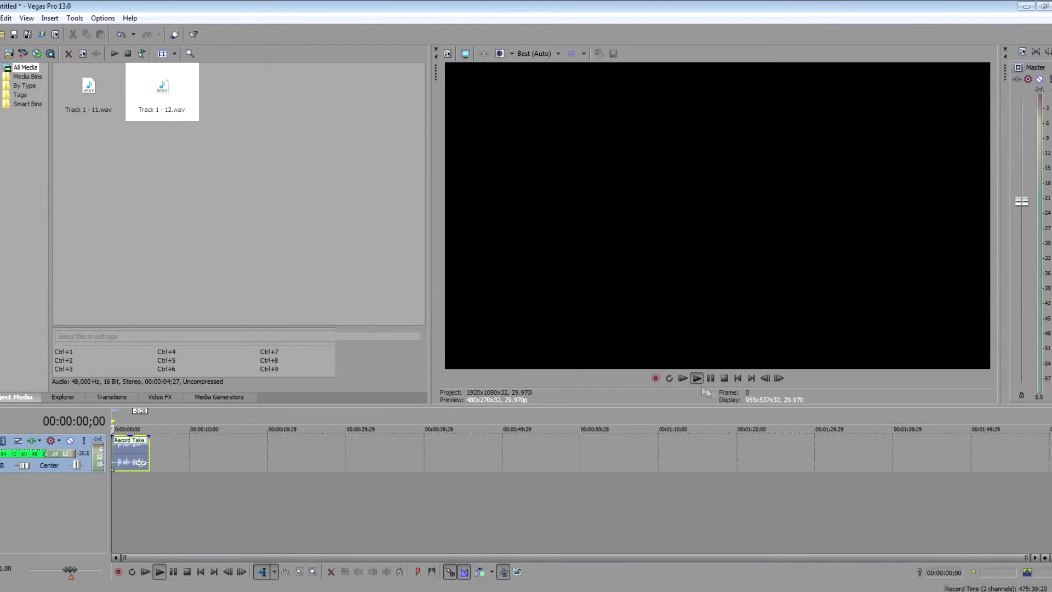
{"action": "left_click", "coordinate": [696, 377]}
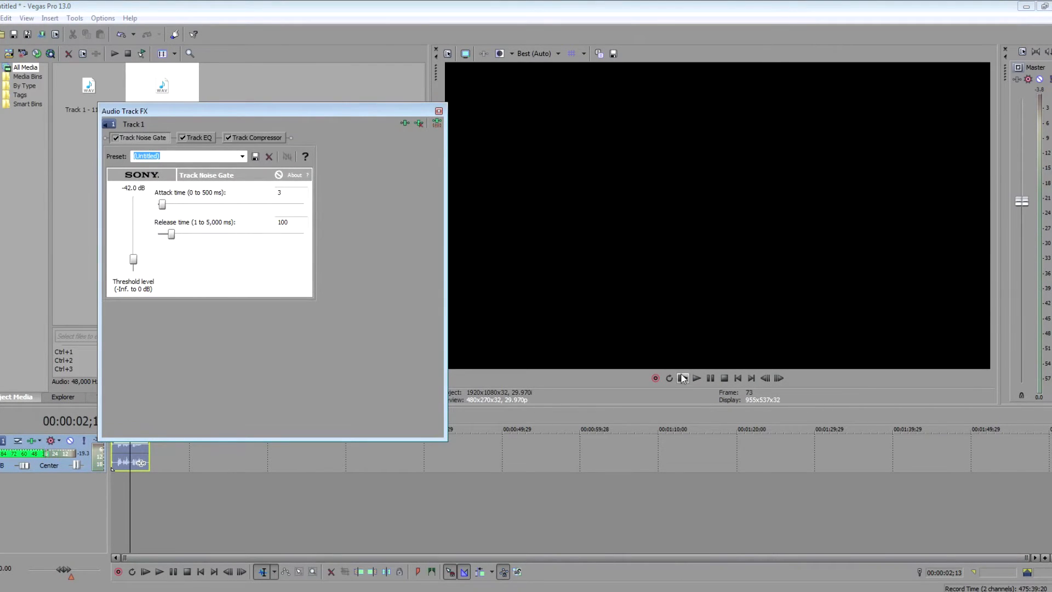
Tune the Track Noise Gate threshold to -31.8 dB during playback, then close Audio Track FX.
{"action": "left_click", "coordinate": [696, 378]}
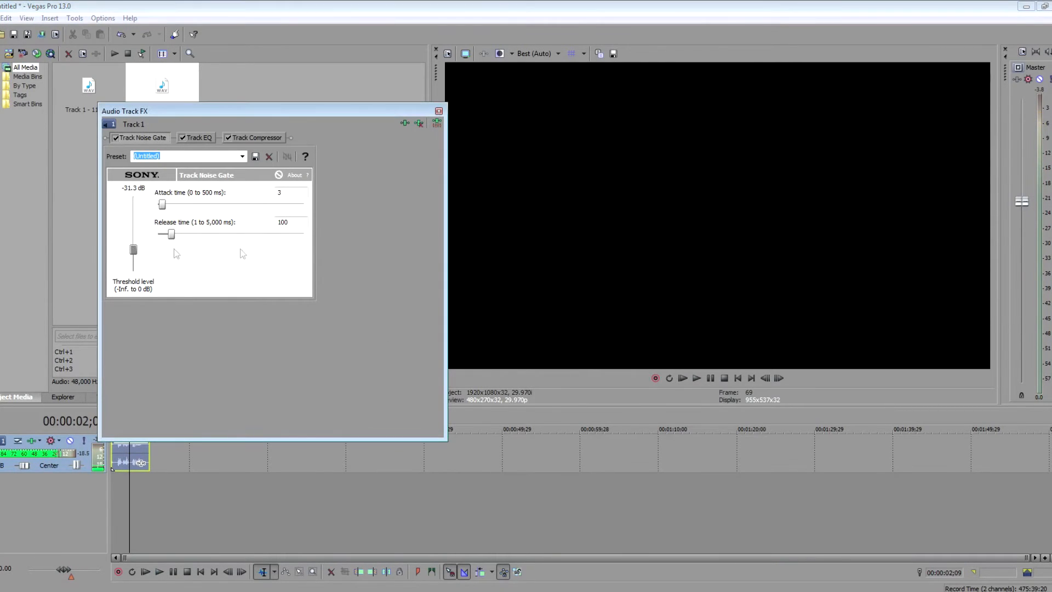
{"action": "left_click", "coordinate": [684, 378]}
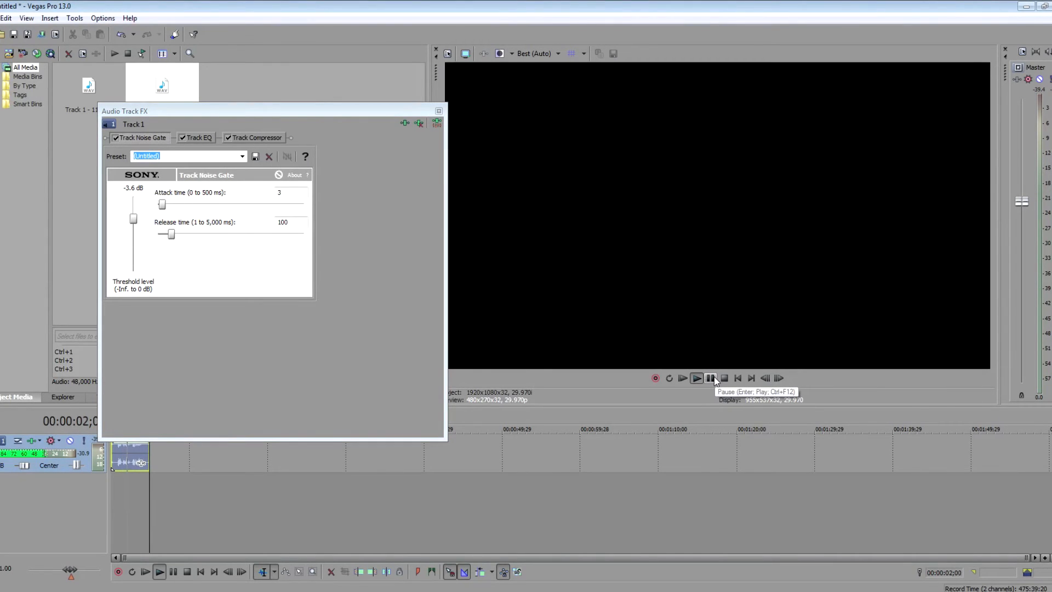
{"action": "left_click_drag", "start_coordinate": [132, 204], "coordinate": [133, 243]}
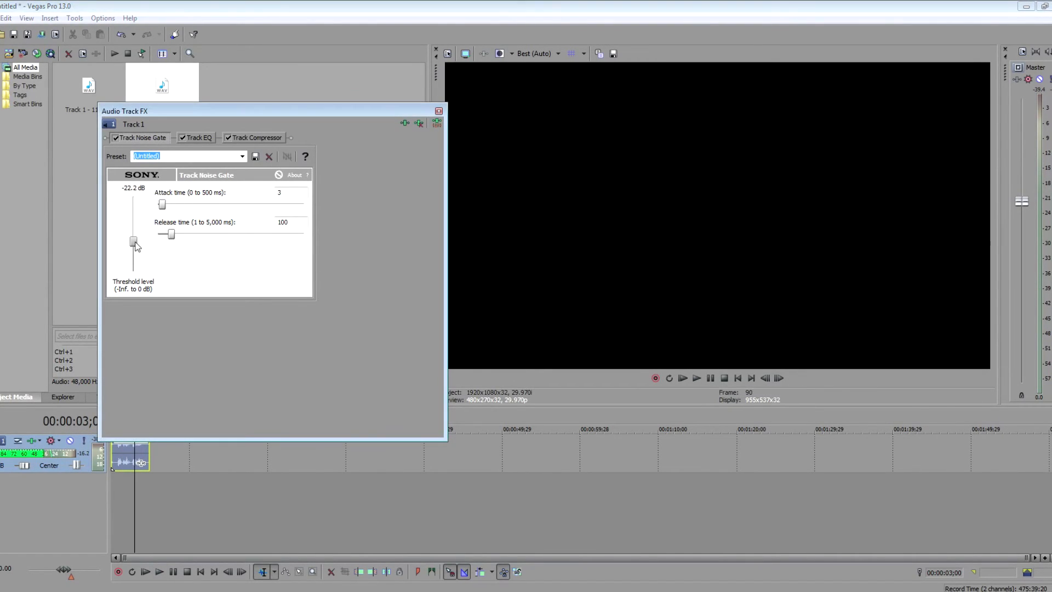
{"action": "left_click", "coordinate": [681, 378]}
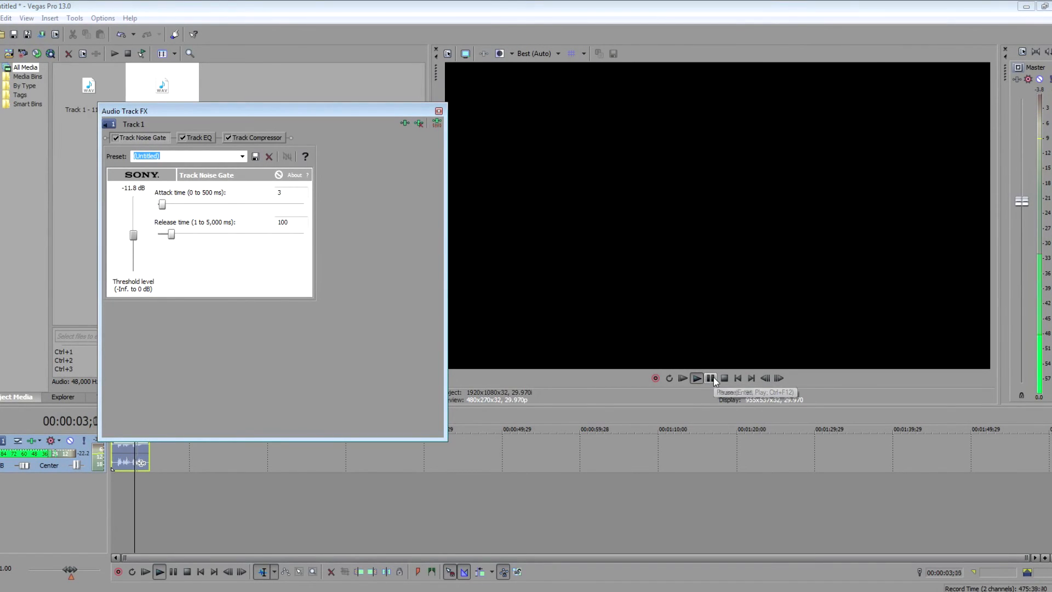
{"action": "left_click", "coordinate": [710, 377]}
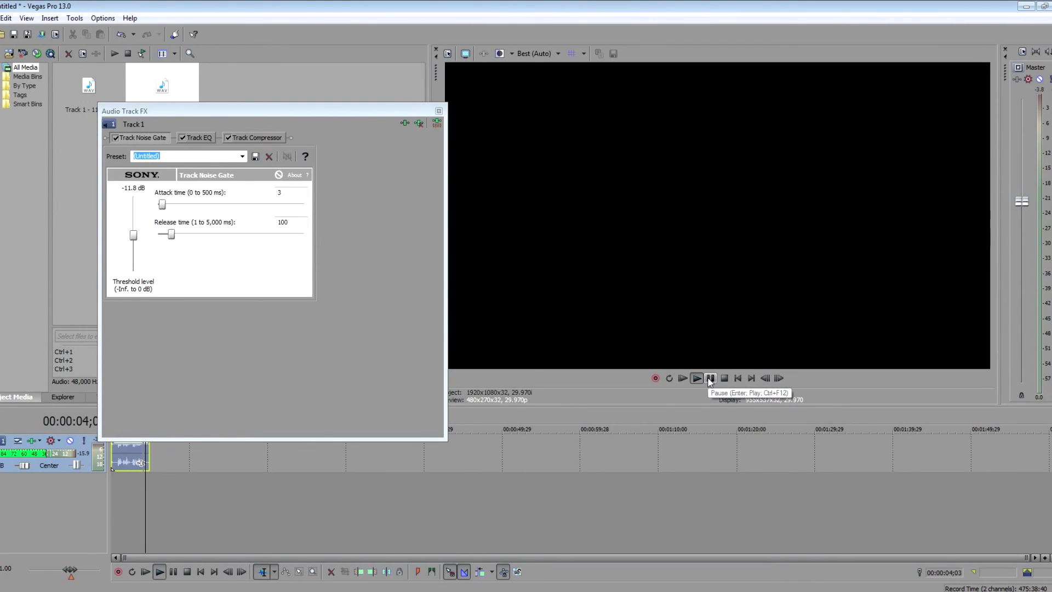
{"action": "left_click", "coordinate": [696, 377]}
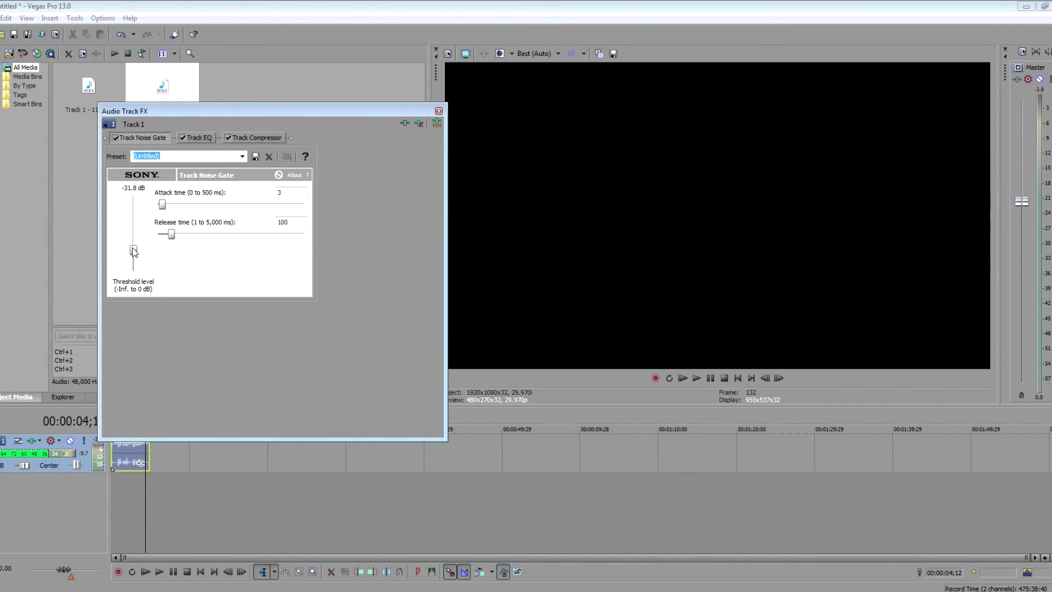
{"action": "left_click", "coordinate": [439, 111]}
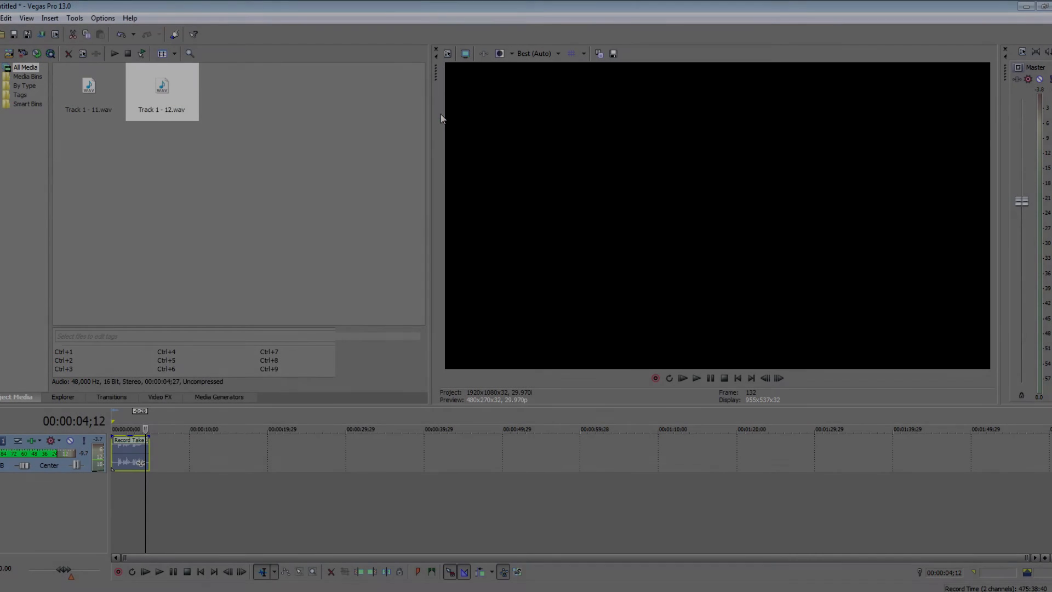